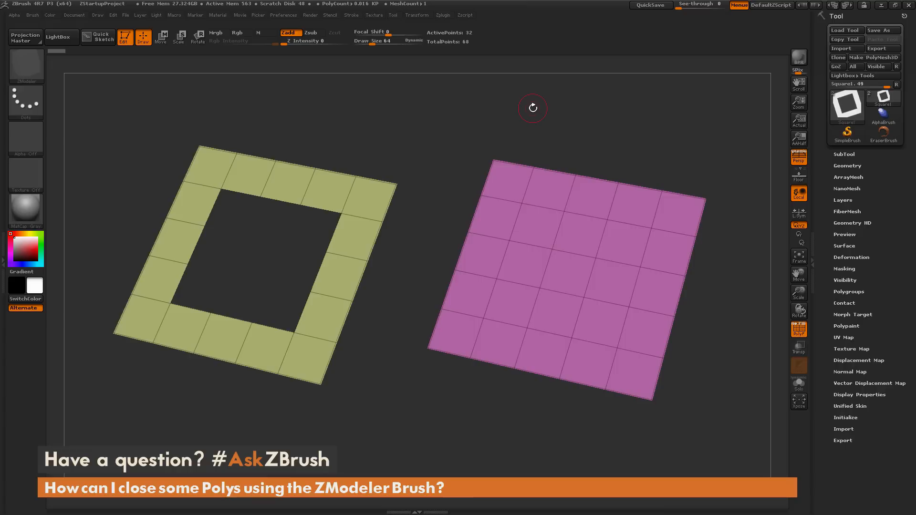
mouse_move(268, 91)
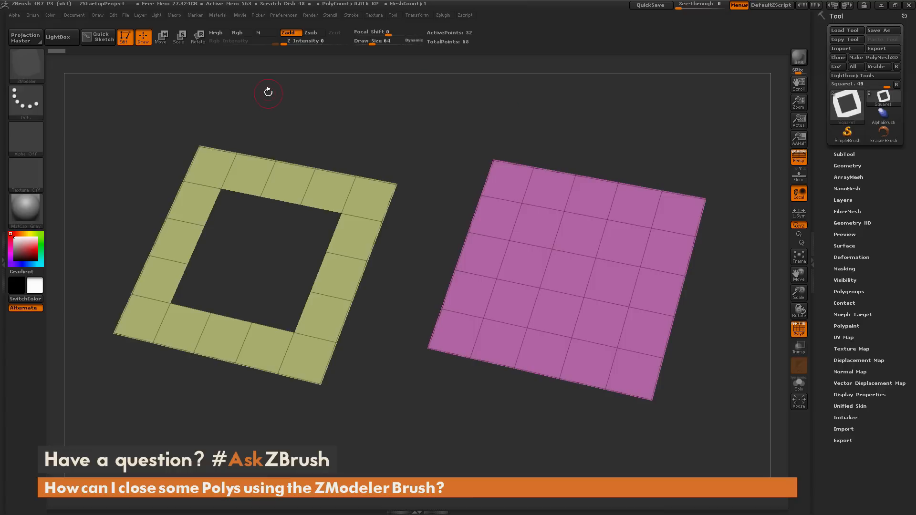
mouse_move(213, 403)
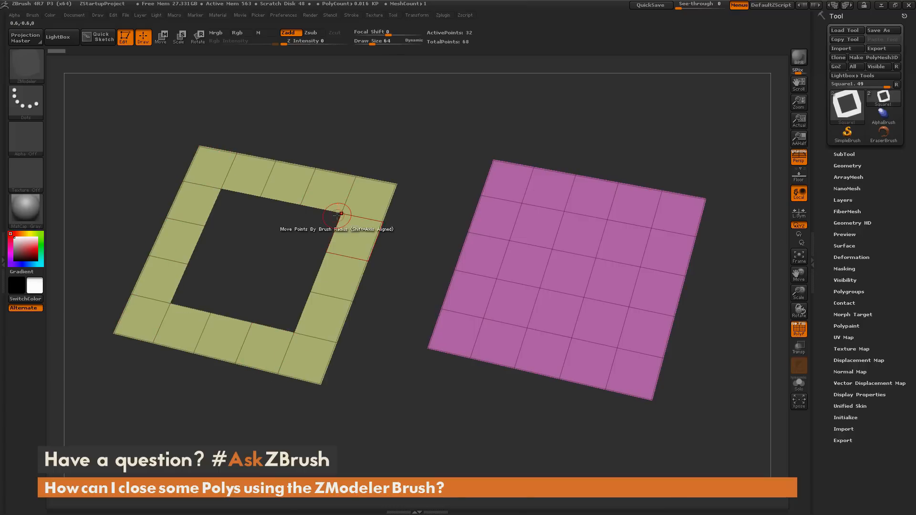
mouse_move(619, 192)
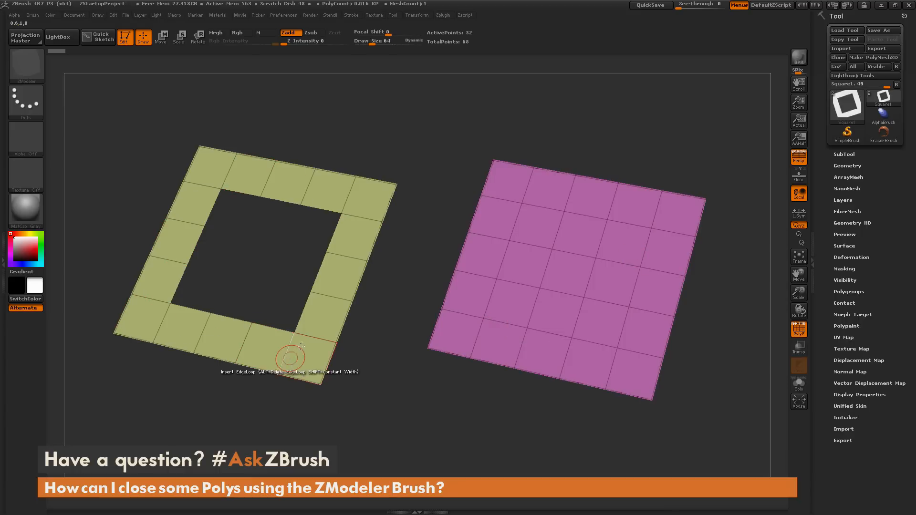
mouse_move(350, 252)
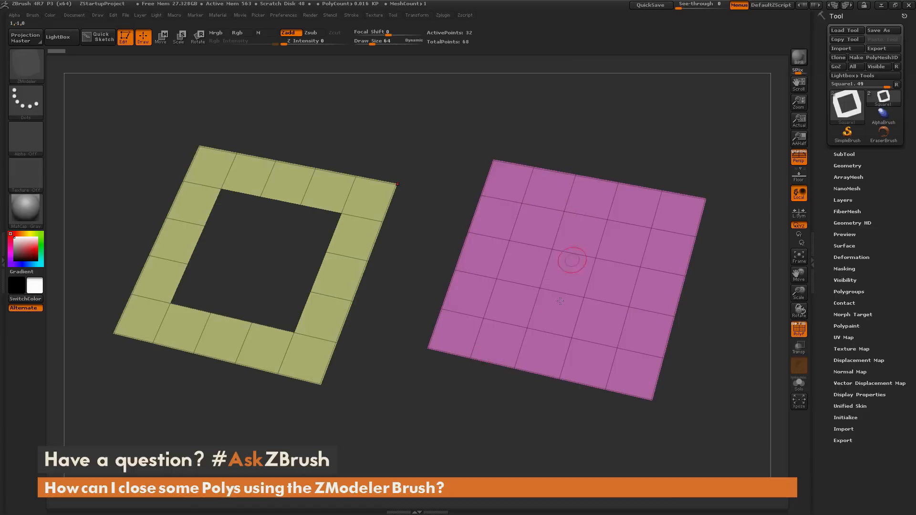
mouse_move(695, 263)
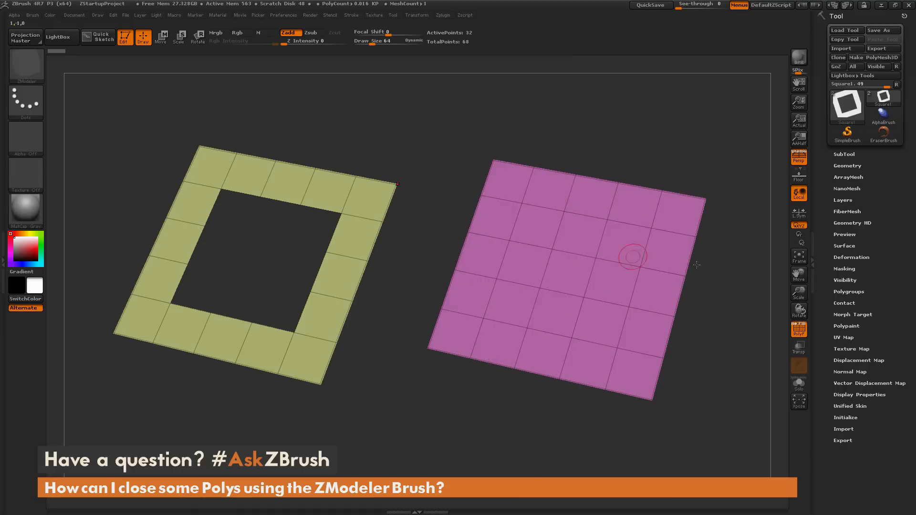
mouse_move(511, 175)
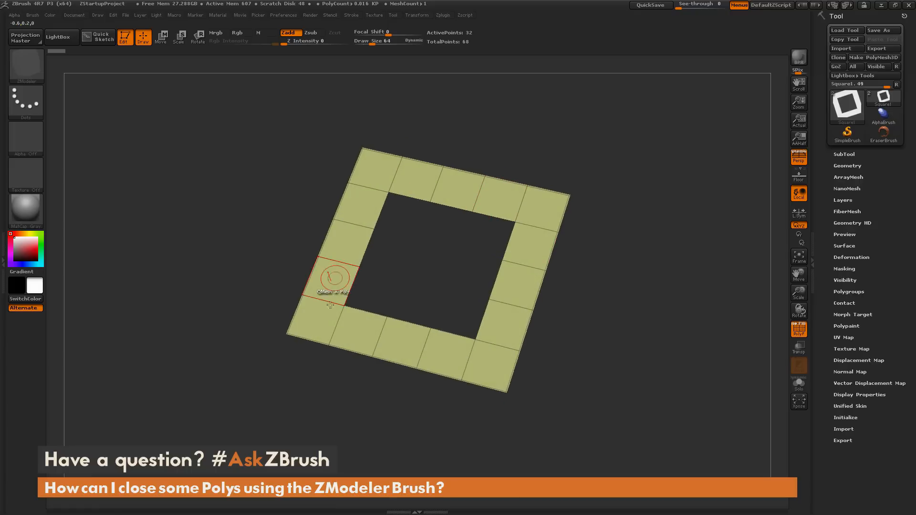
mouse_move(605, 252)
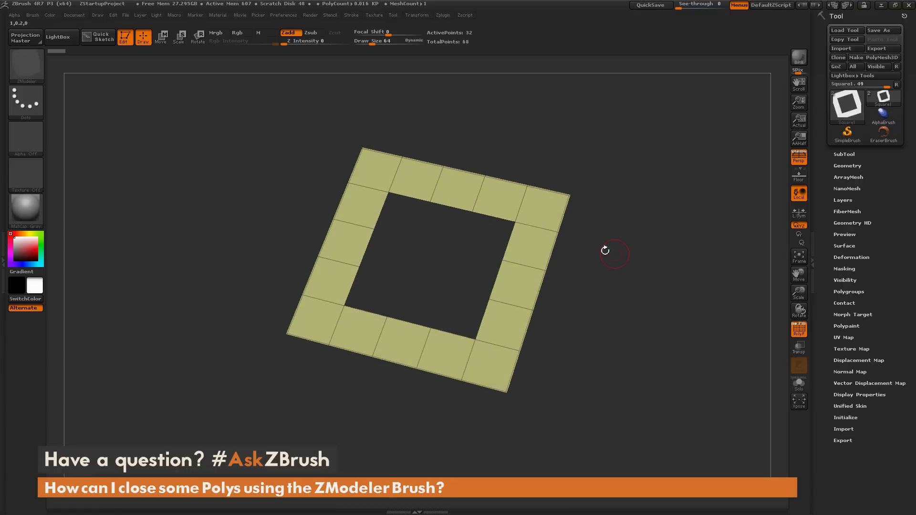
mouse_move(506, 241)
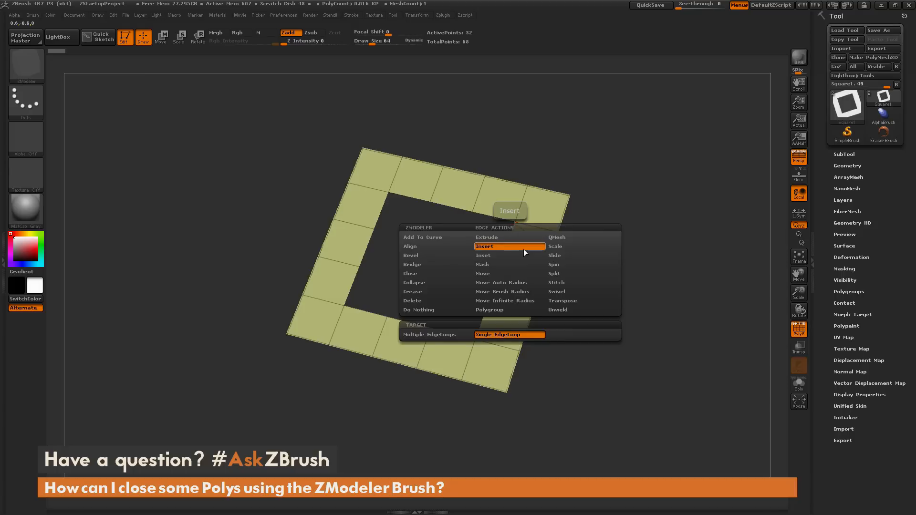
mouse_move(415, 275)
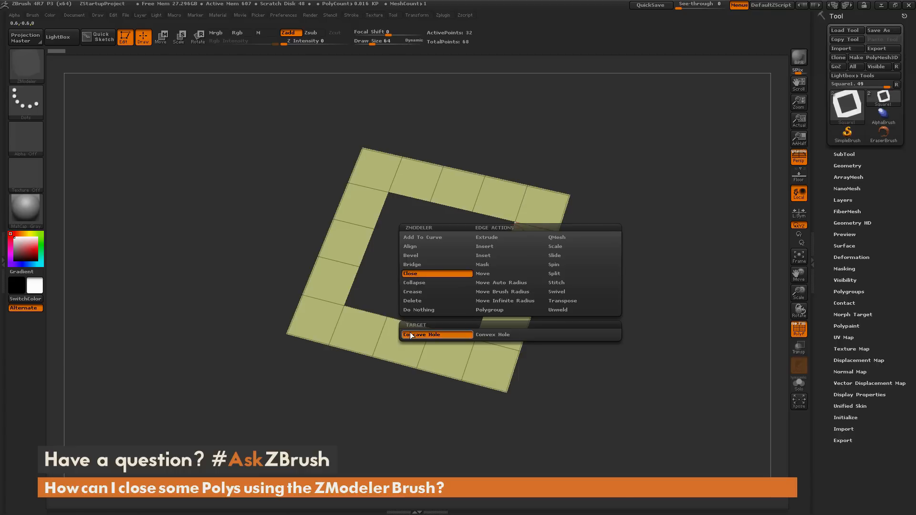
mouse_move(509, 334)
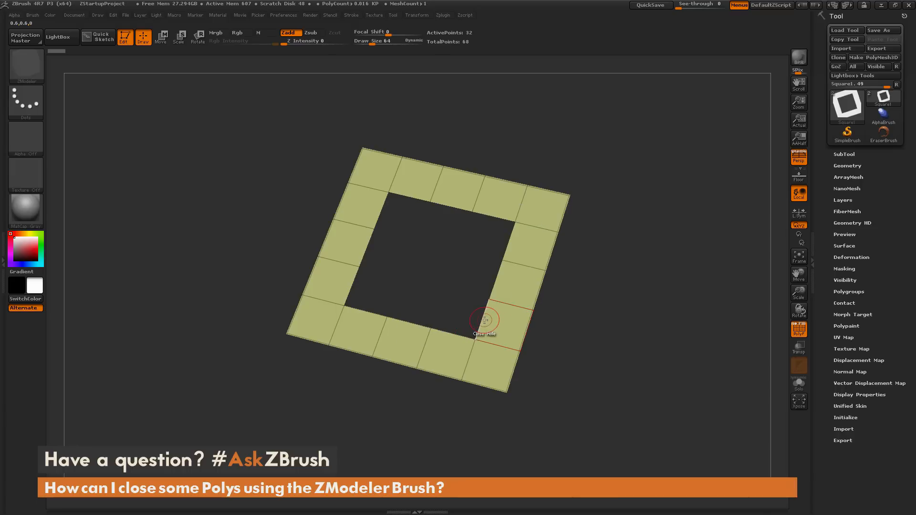
Cap the central hole with triangles using Close Concave Hole, then expand Geometry > Modify Topology
click(484, 319)
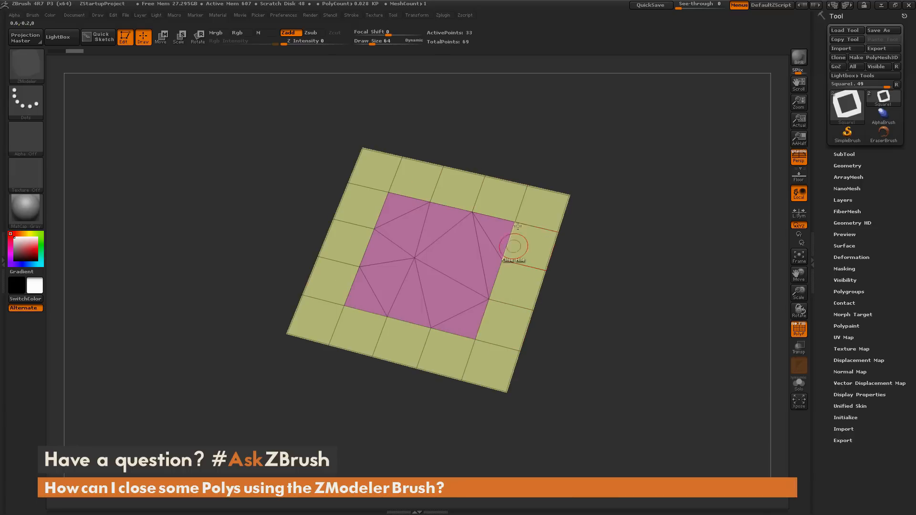
mouse_move(418, 242)
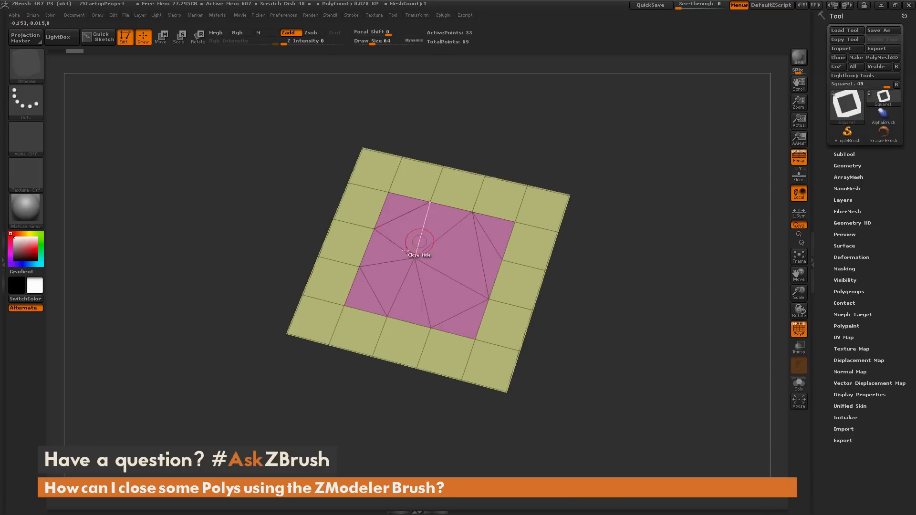
mouse_move(368, 291)
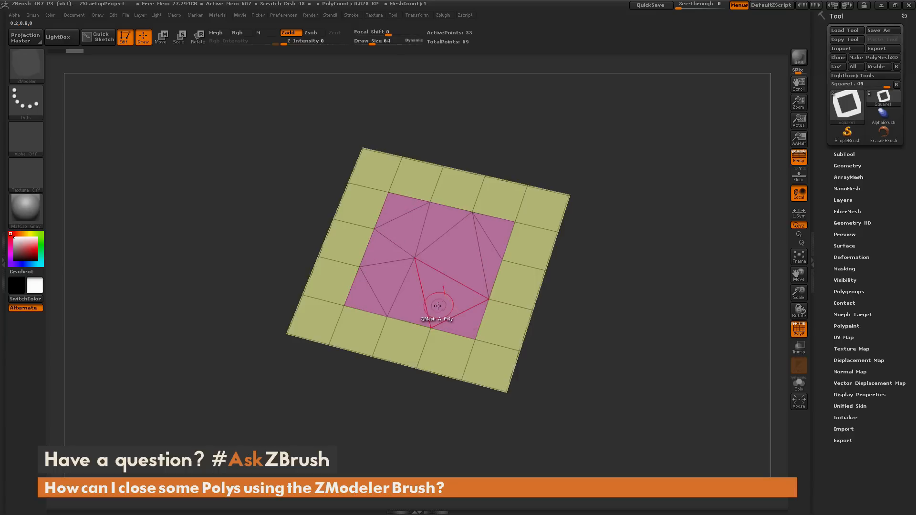
mouse_move(492, 196)
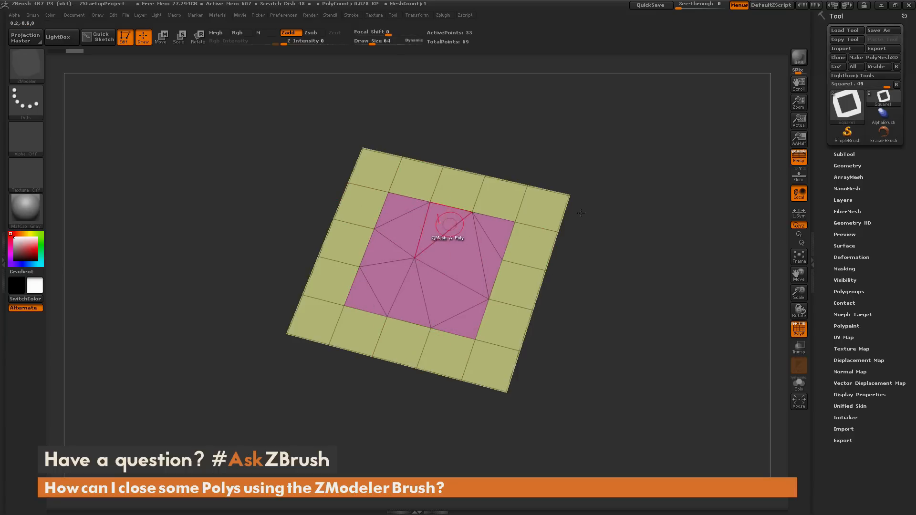
click(848, 166)
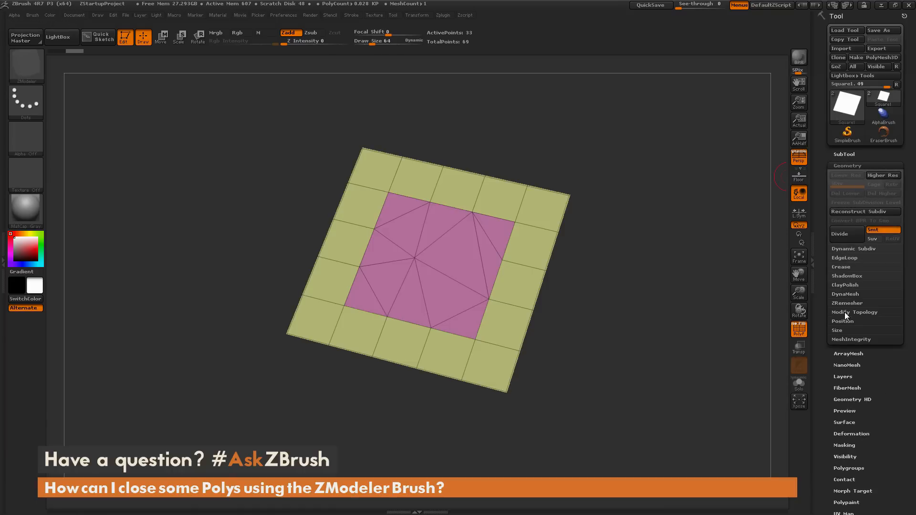
click(854, 312)
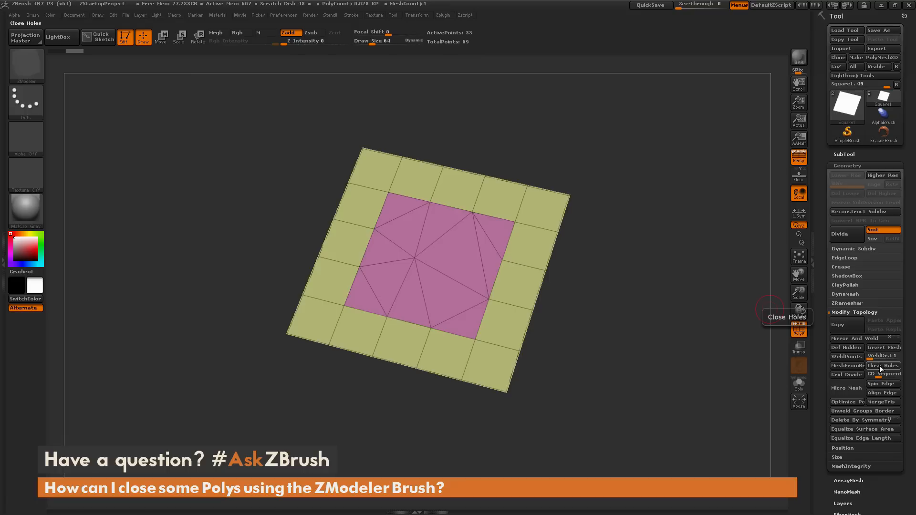
mouse_move(510, 239)
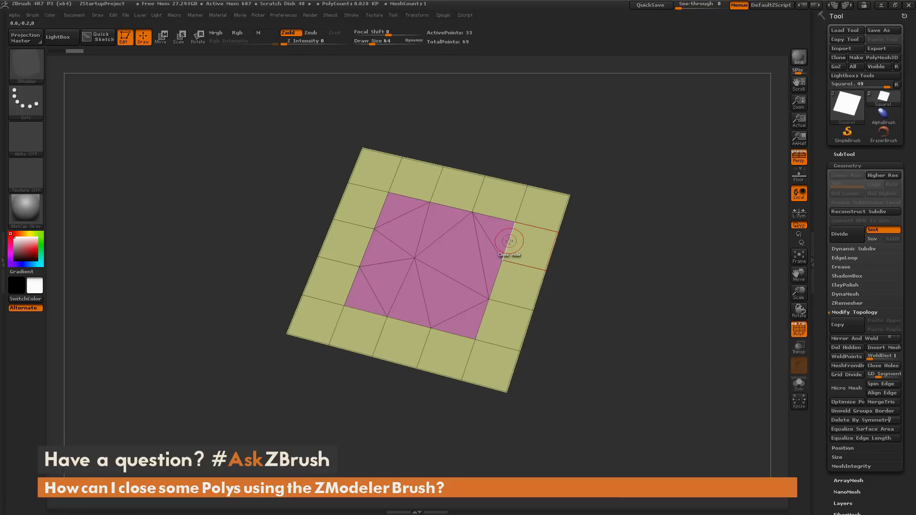
Bring up the ZModeler edge action menu over a hole edge
right_click(508, 241)
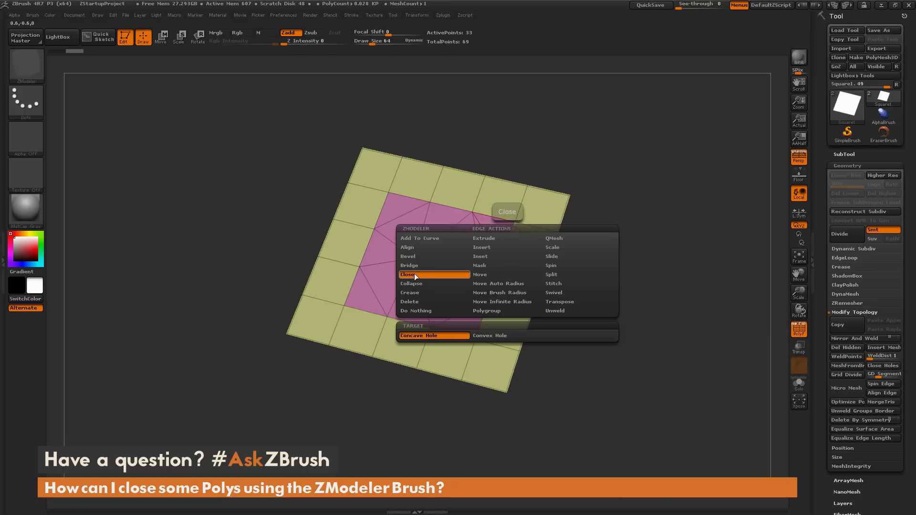
mouse_move(429, 335)
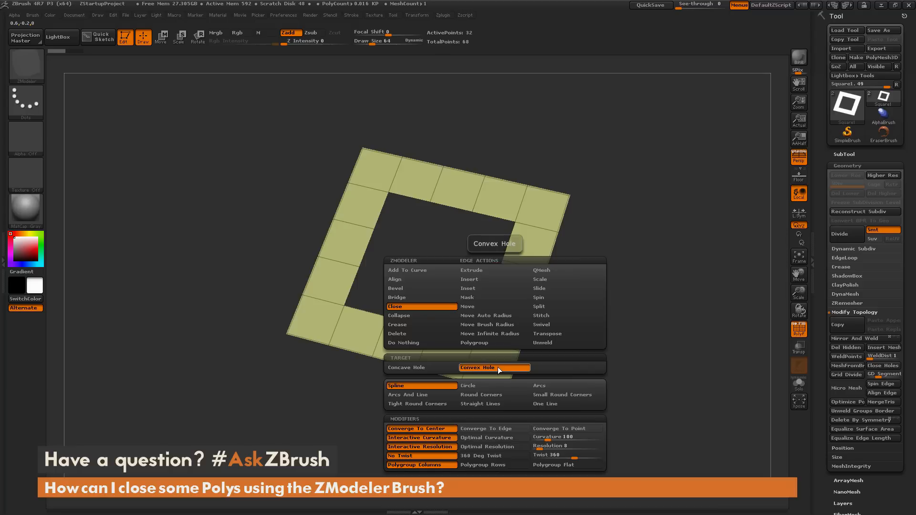
mouse_move(495, 447)
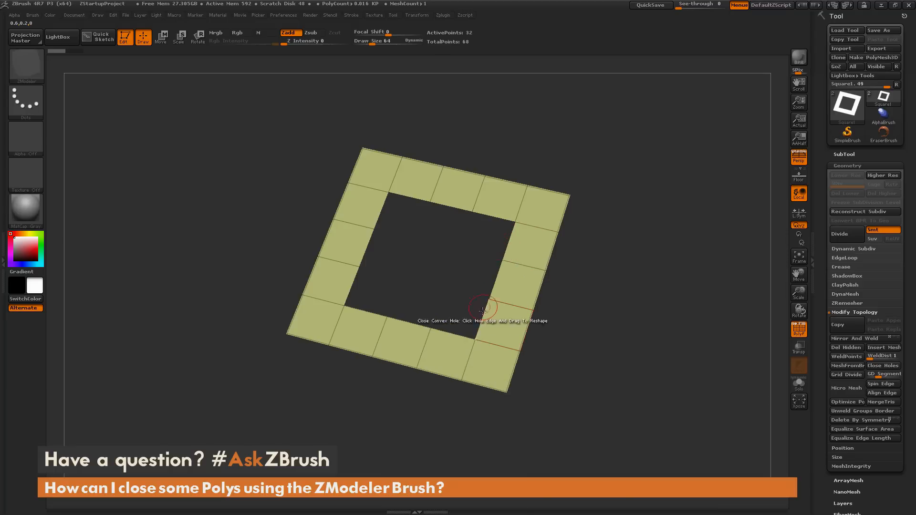
mouse_move(428, 264)
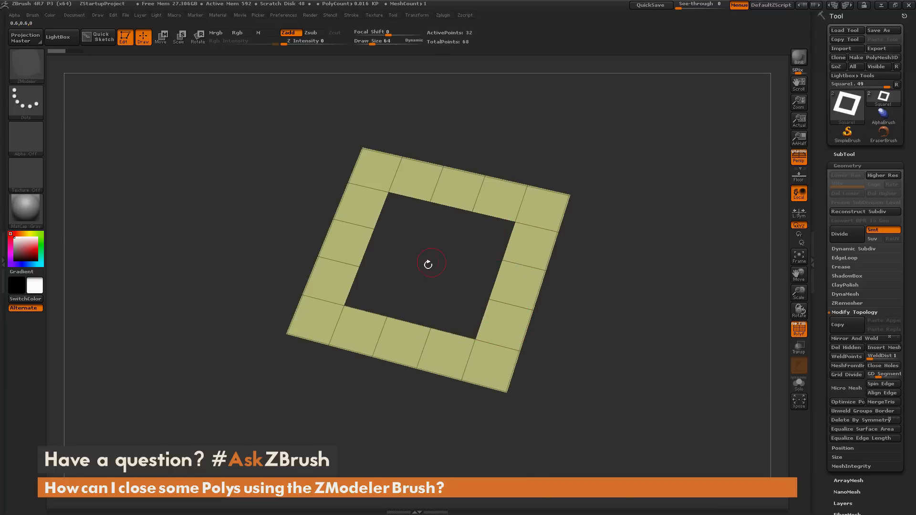
mouse_move(485, 320)
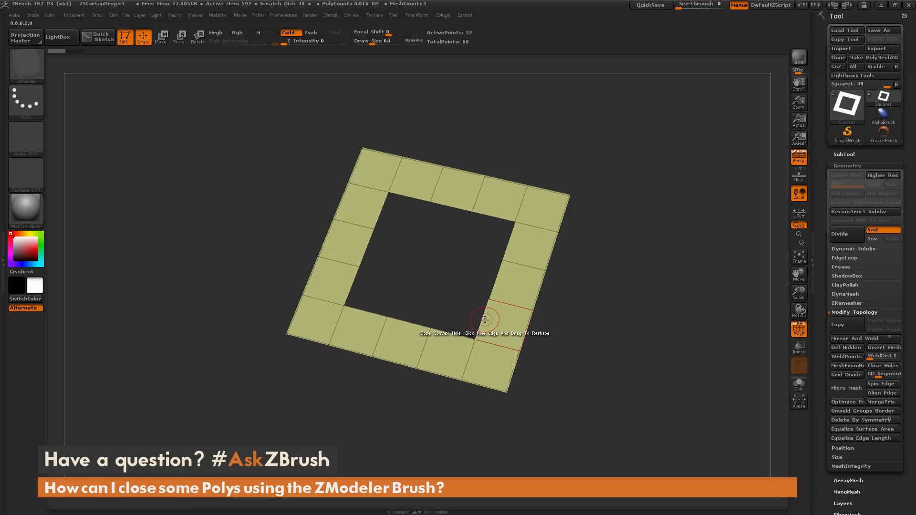
click(483, 318)
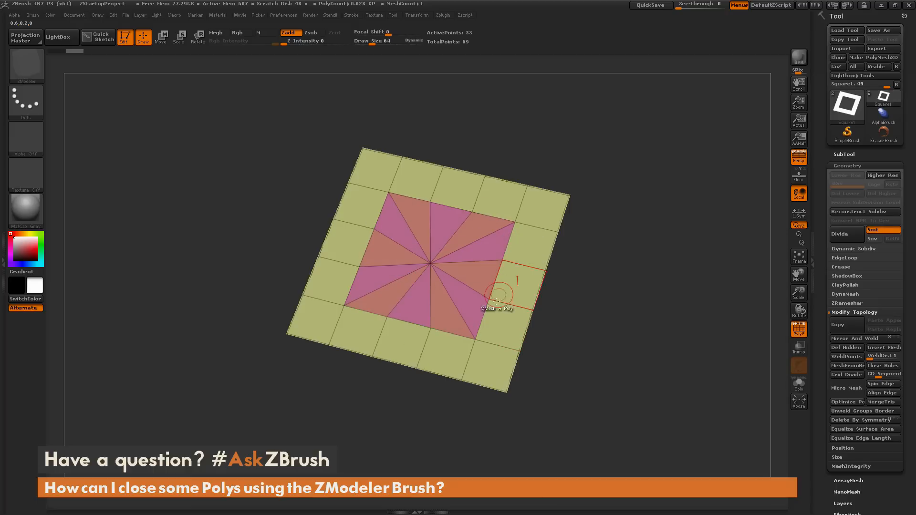
mouse_move(417, 271)
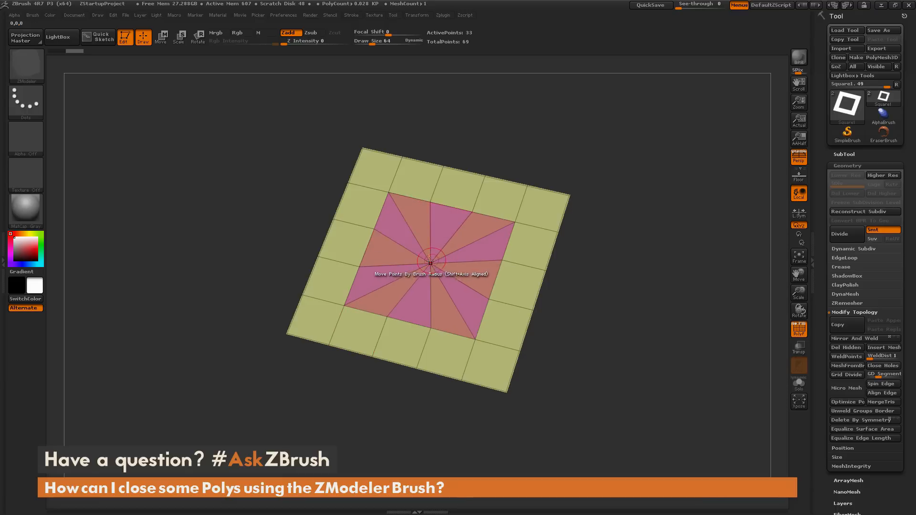
click(430, 260)
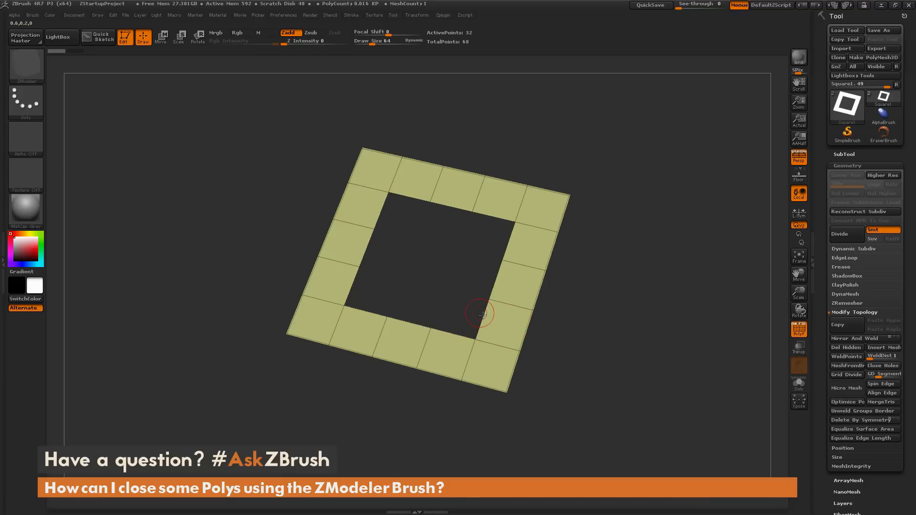
click(479, 315)
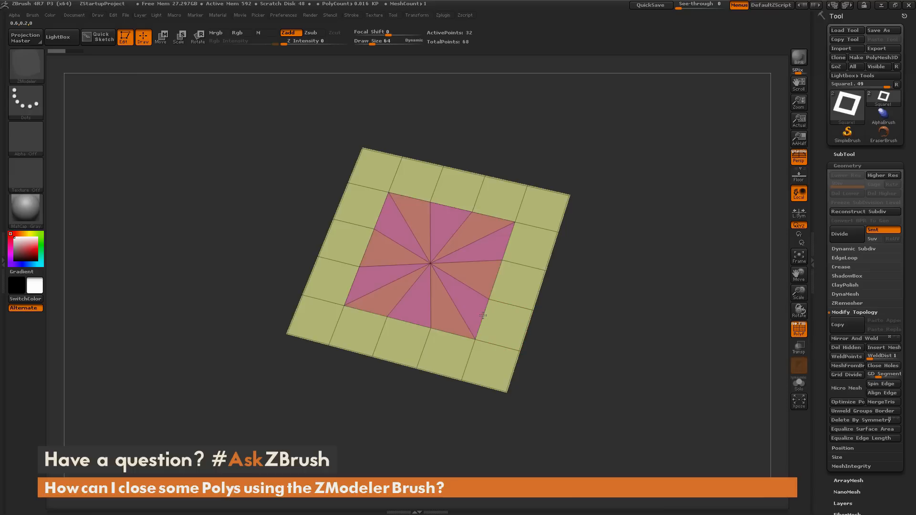
click(481, 306)
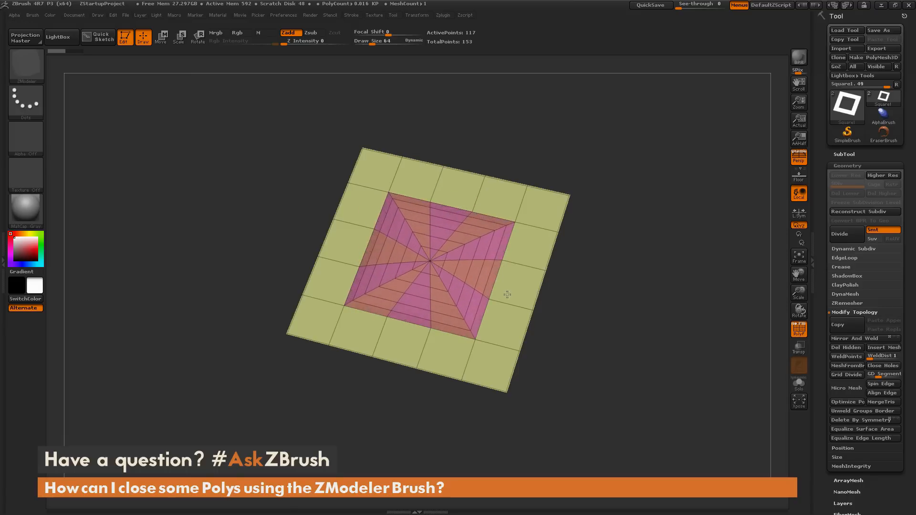
click(392, 344)
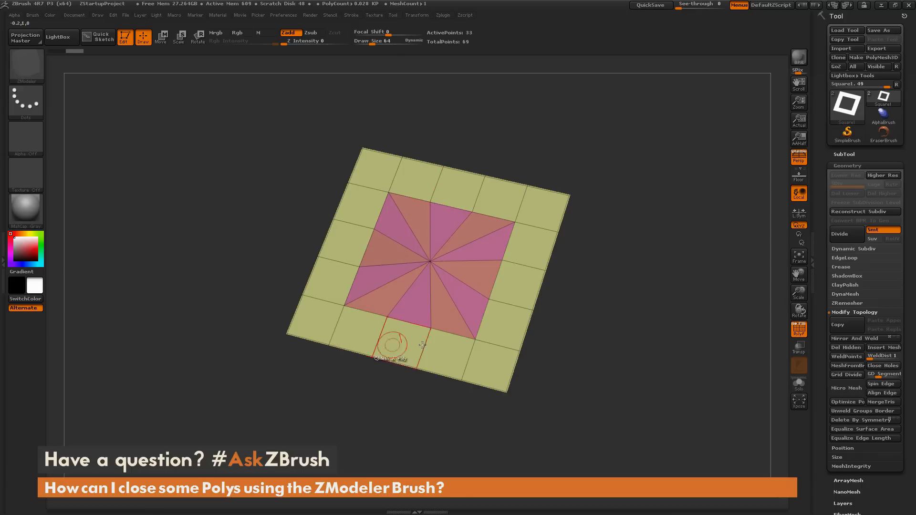
mouse_move(380, 219)
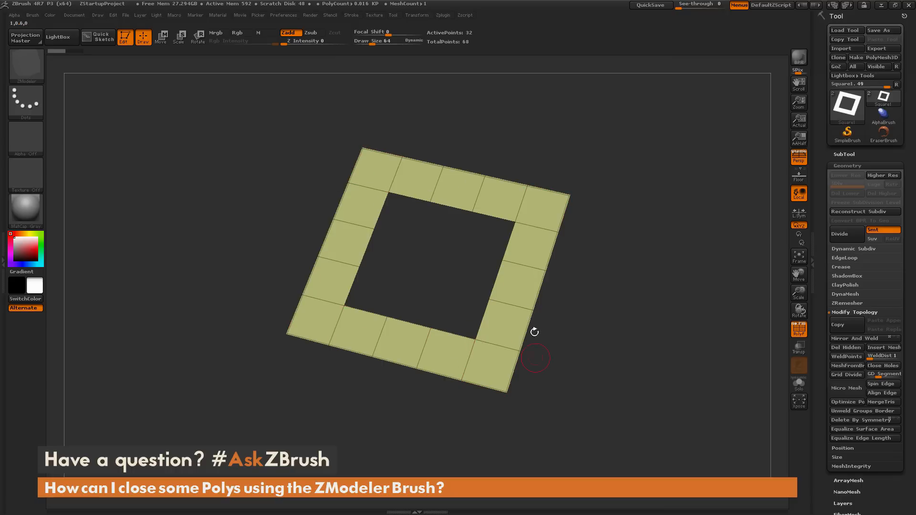
mouse_move(411, 194)
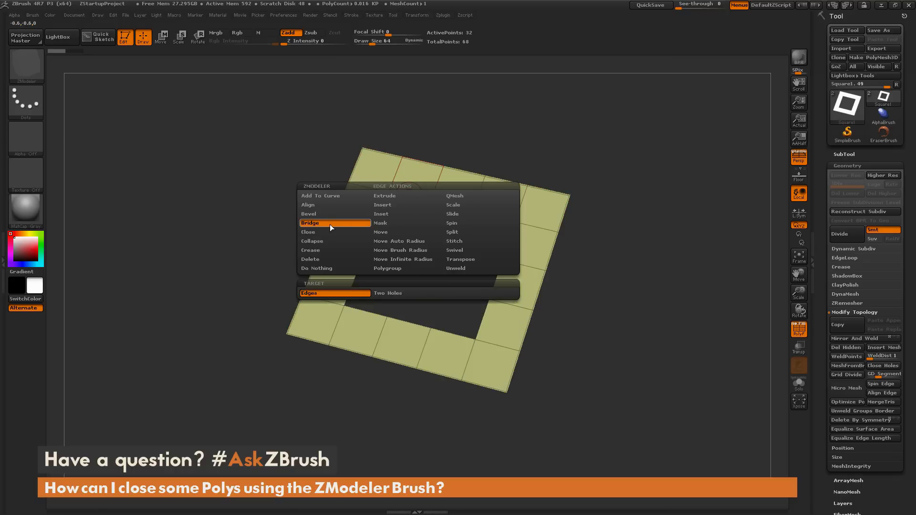
mouse_move(334, 292)
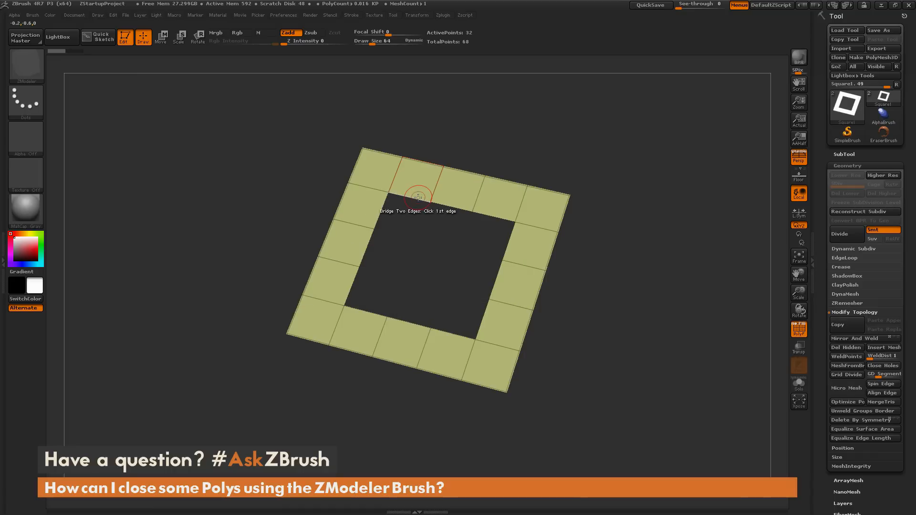
Bridge opposite hole edges with quad strips until the last open gap closes
click(418, 196)
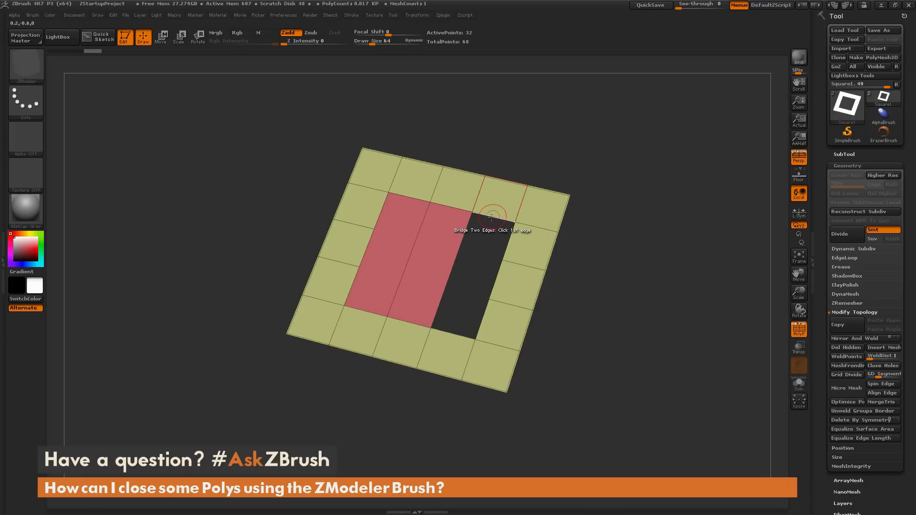
click(492, 218)
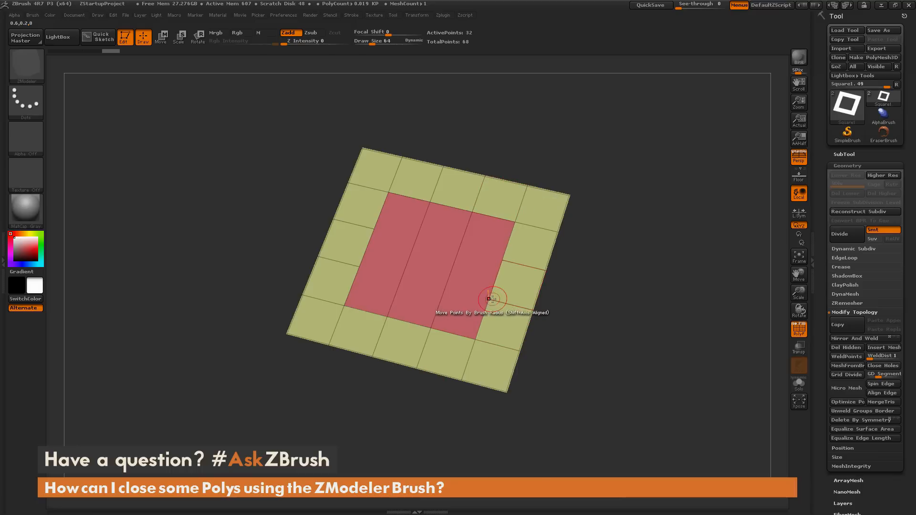
mouse_move(344, 204)
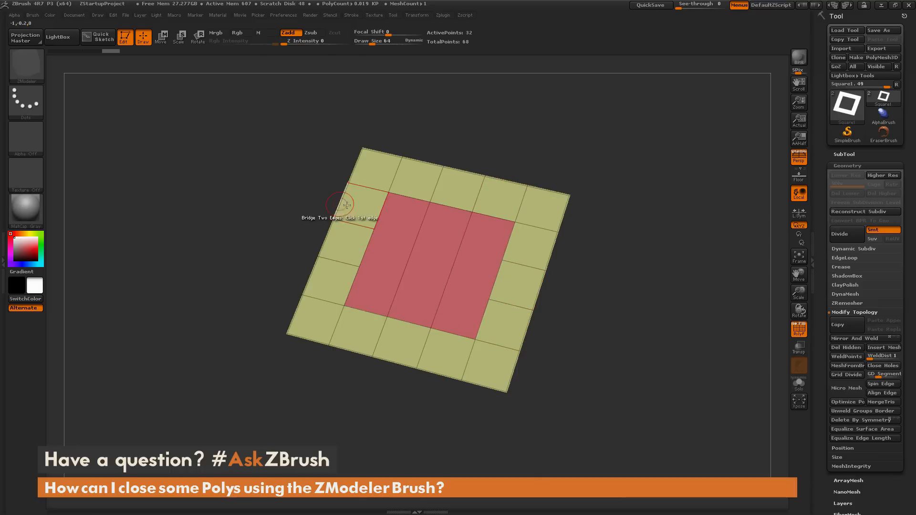
mouse_move(375, 344)
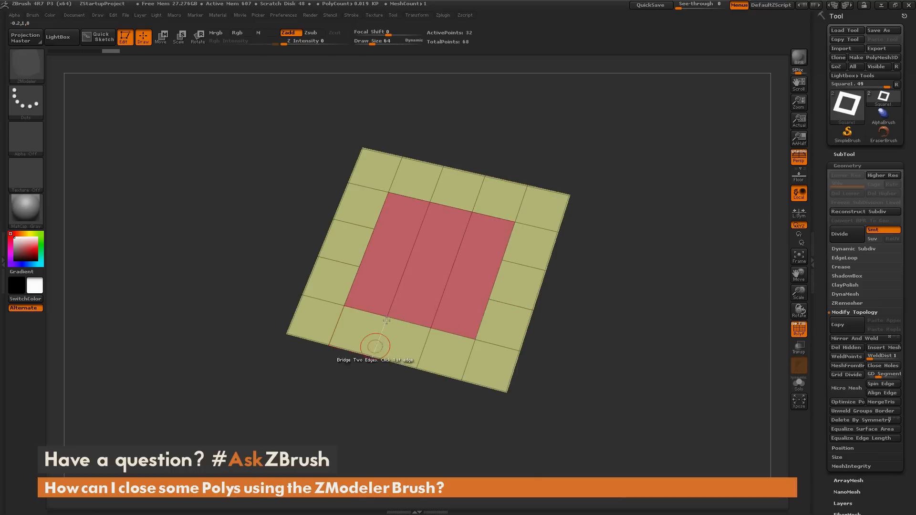
mouse_move(404, 260)
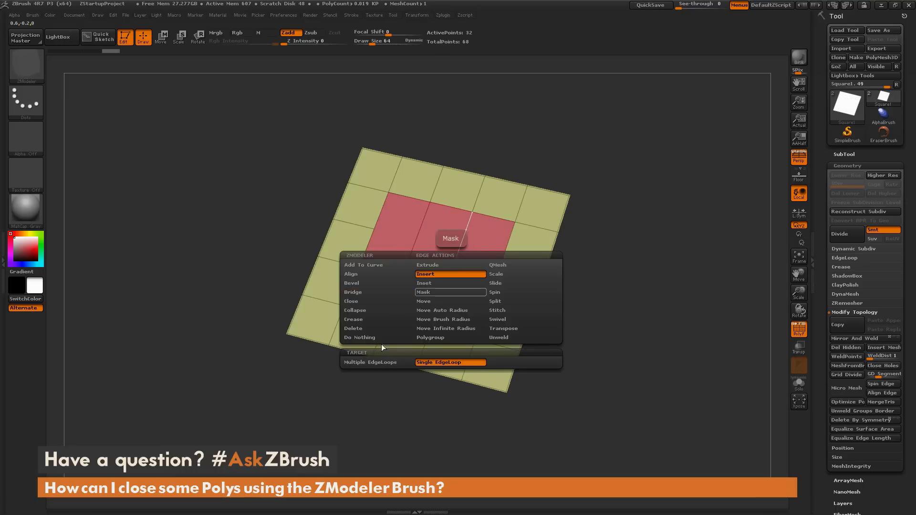
Insert Multiple EdgeLoops across the bridged patch, adjusting the count until three even rows form
click(376, 362)
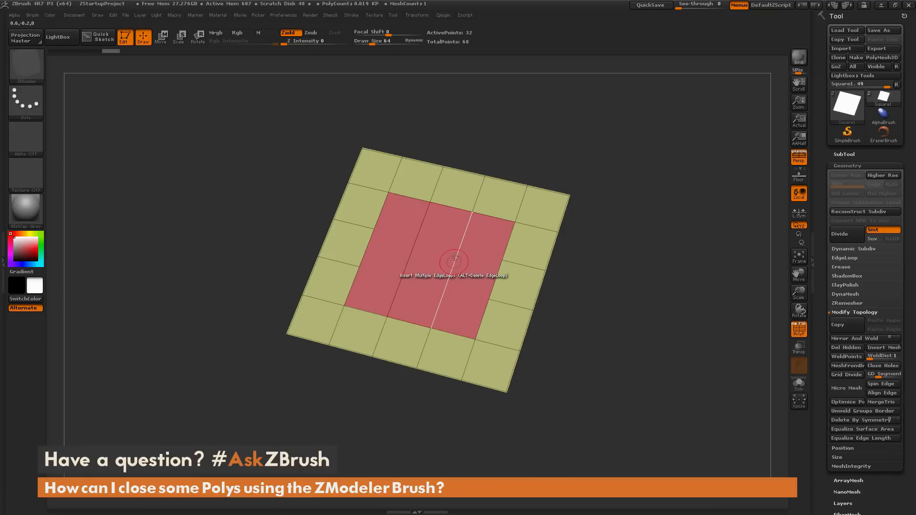
mouse_move(395, 254)
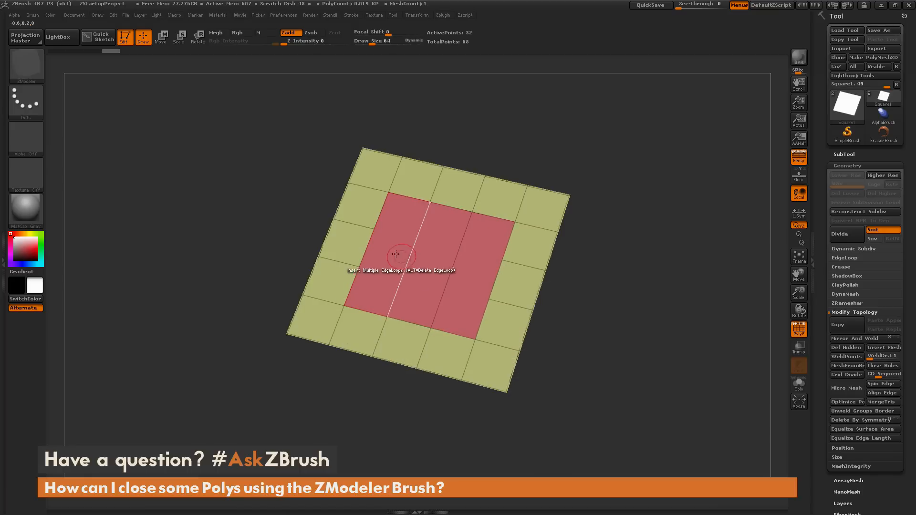
mouse_move(450, 270)
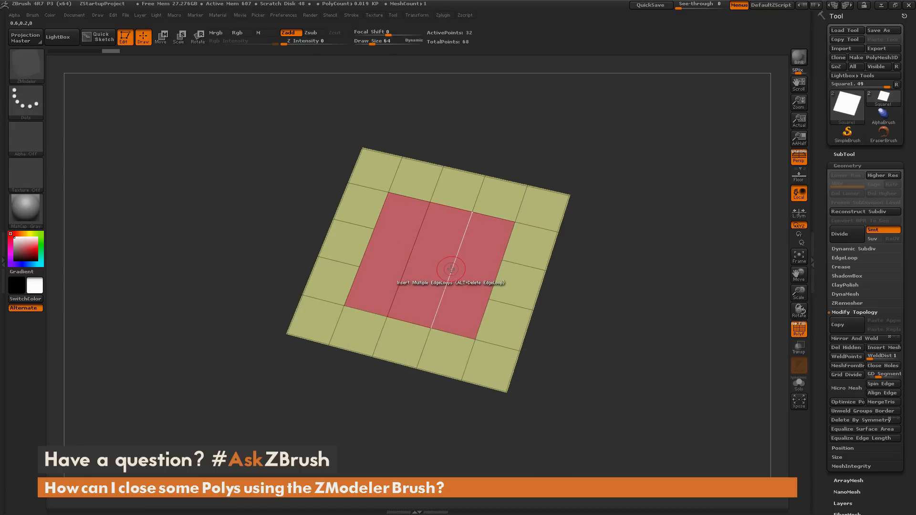
click(451, 270)
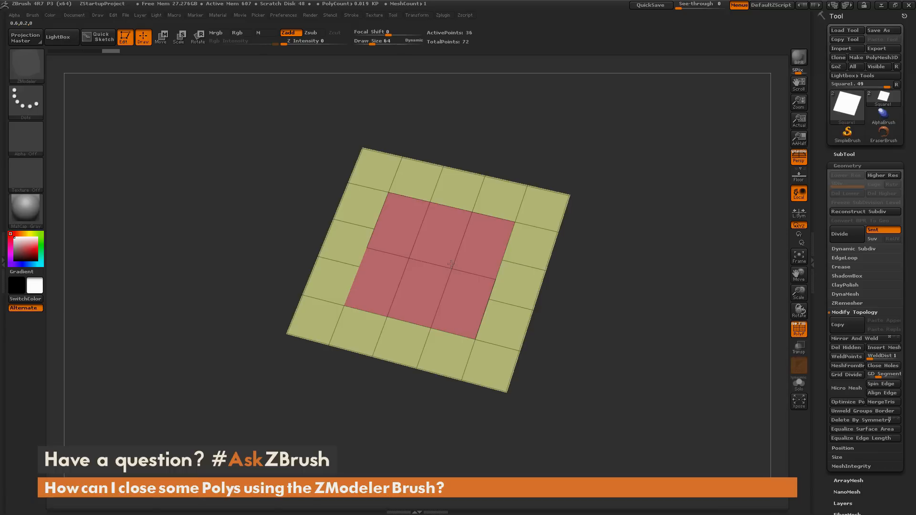
click(453, 257)
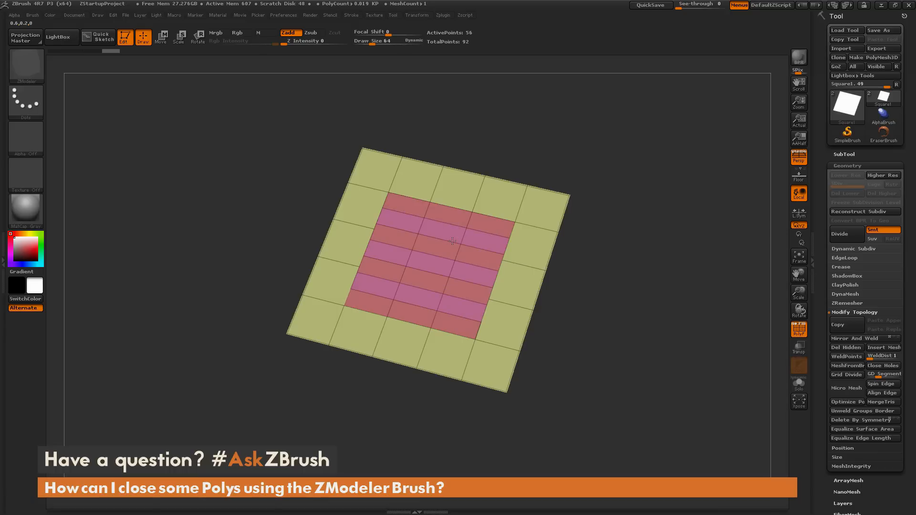
click(453, 252)
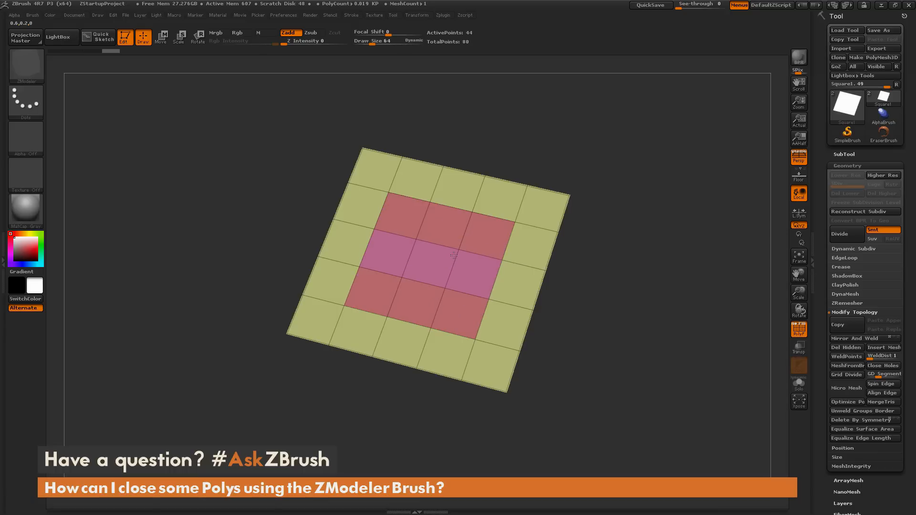
click(454, 255)
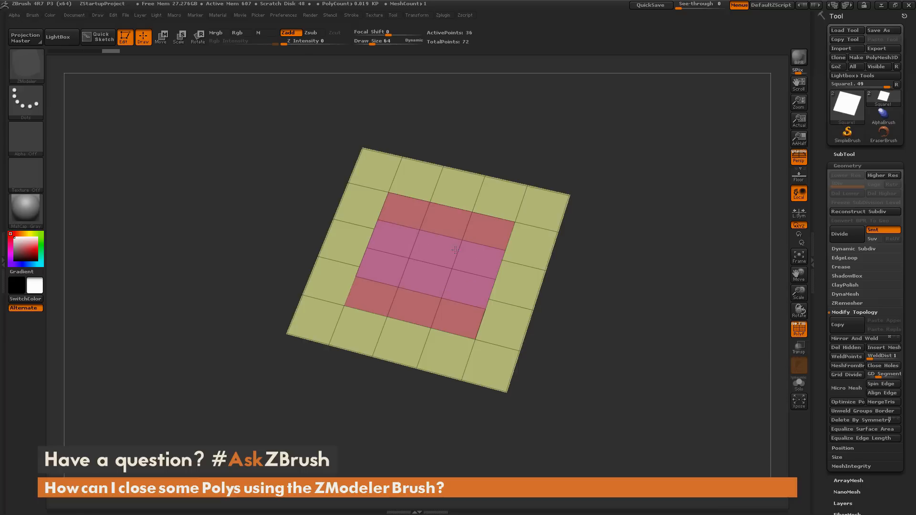
click(456, 245)
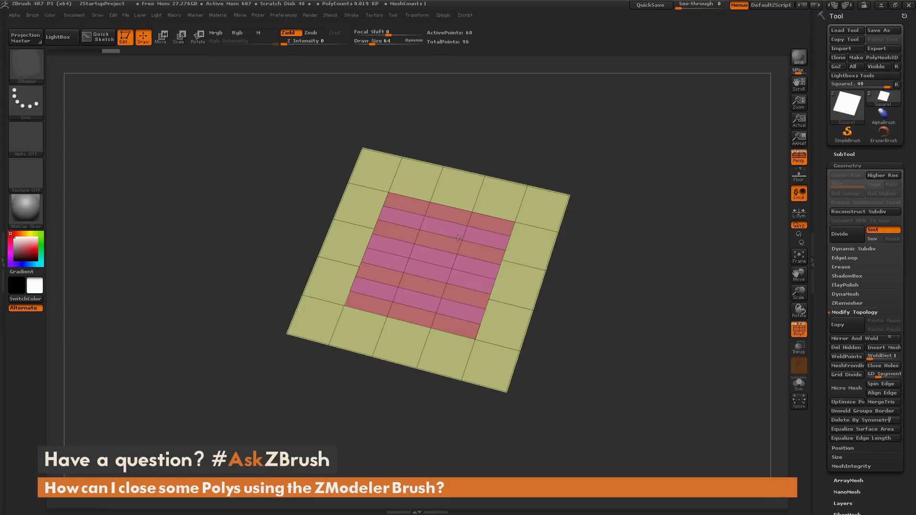
click(457, 239)
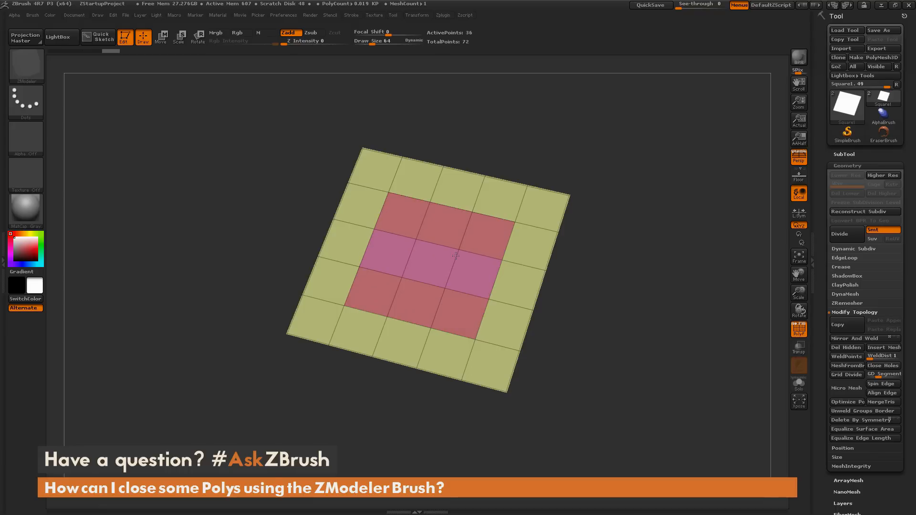
mouse_move(362, 260)
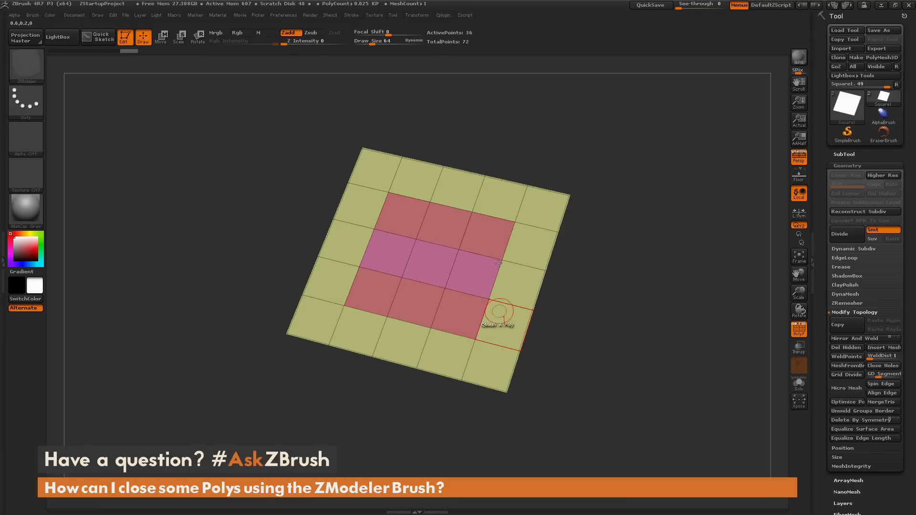
mouse_move(507, 193)
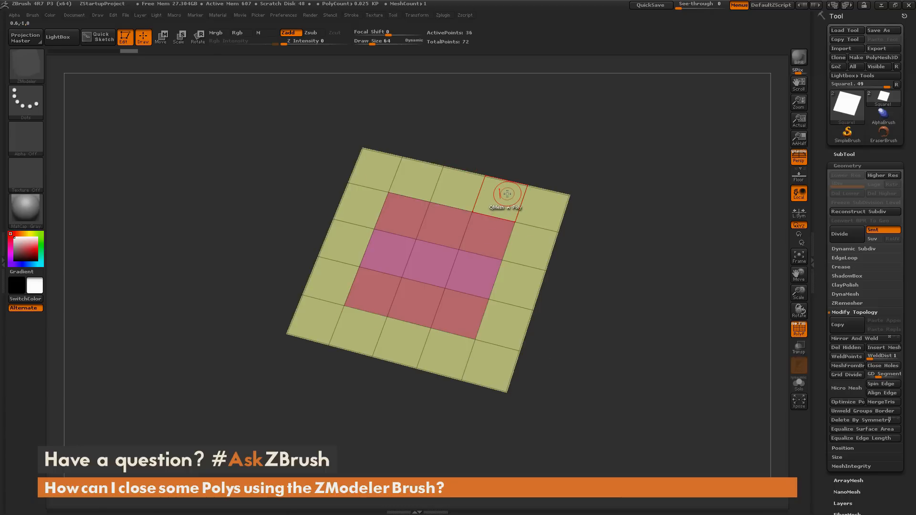
mouse_move(413, 299)
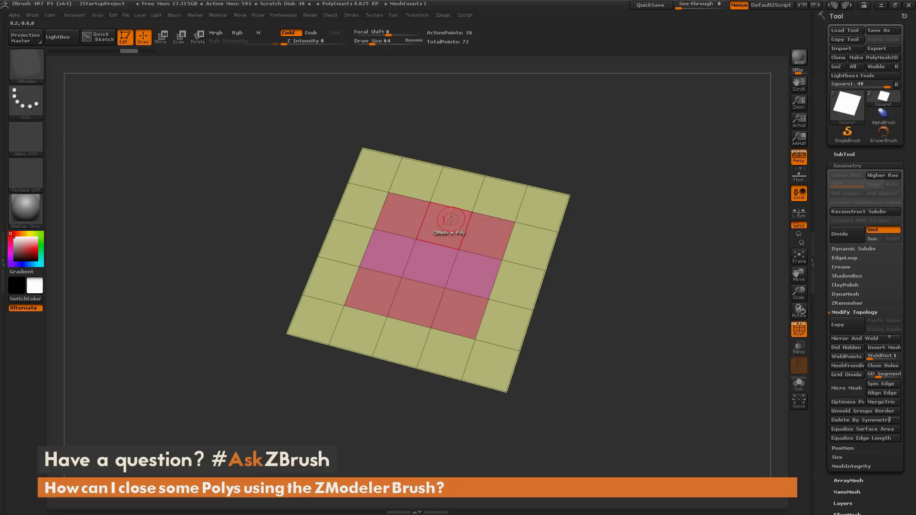
mouse_move(611, 278)
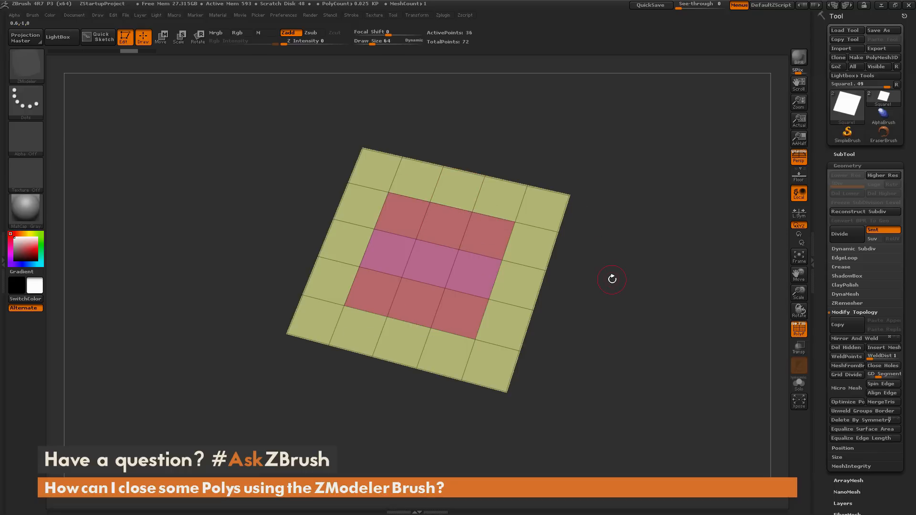